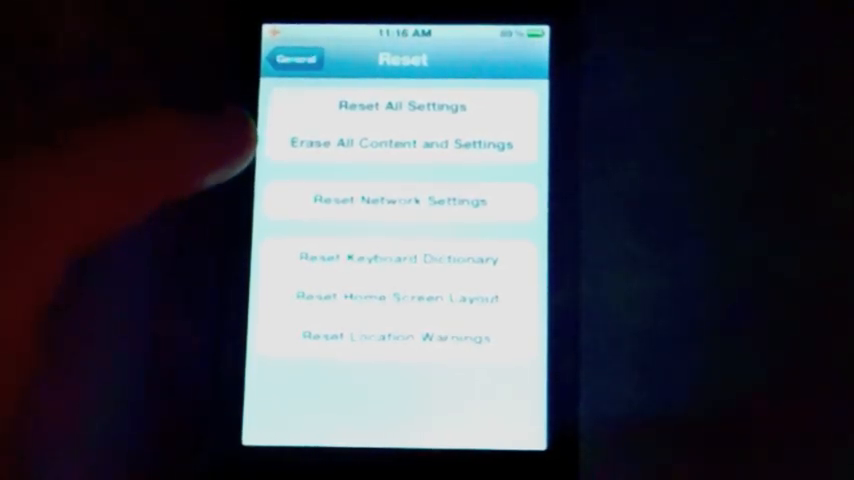
# Cancel the erase-all-content prompt, then transfer the iPhone's purchases to the computer.
pyautogui.click(402, 107)
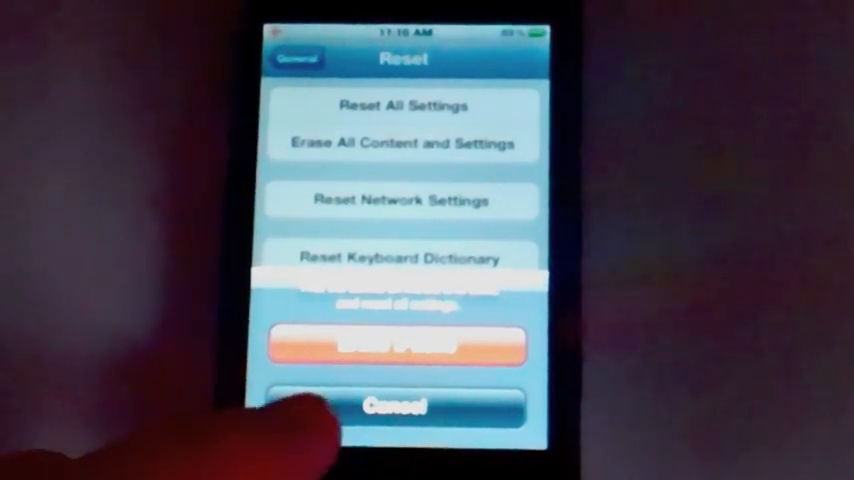
pyautogui.click(398, 406)
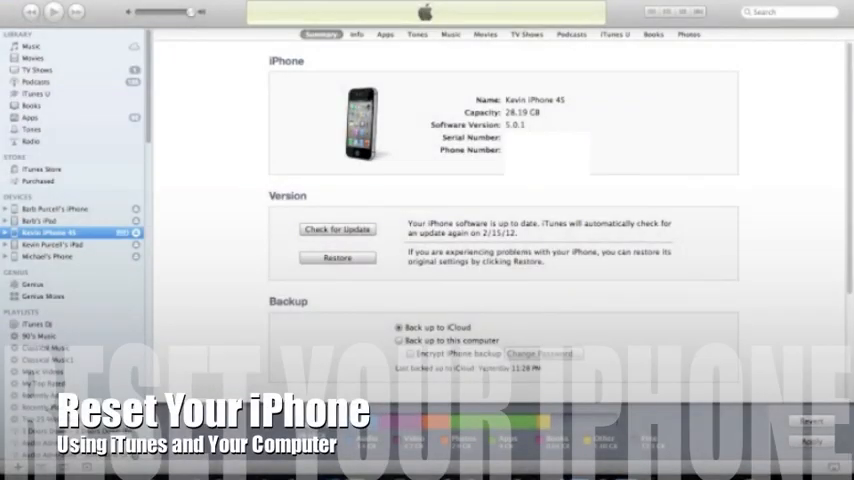
pyautogui.moveTo(532, 128)
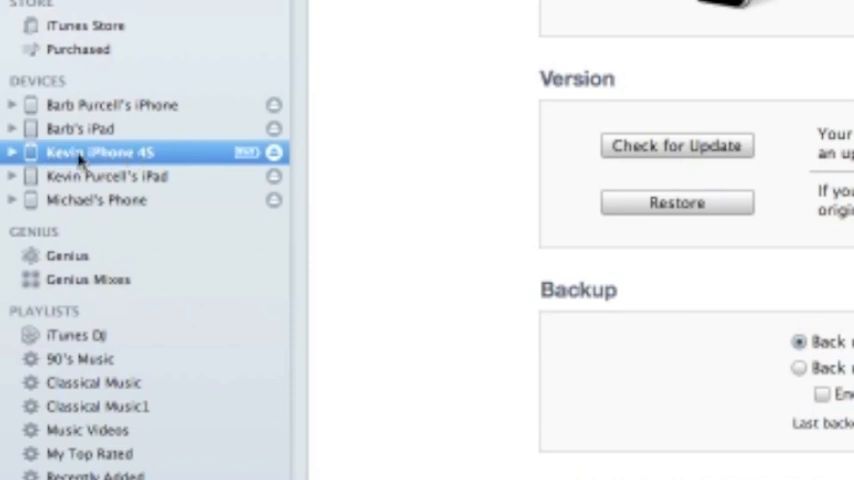
pyautogui.moveTo(305, 135)
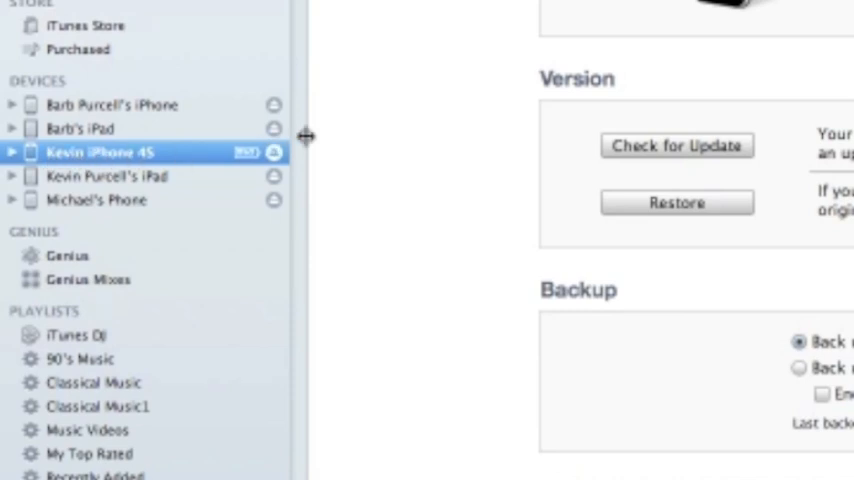
pyautogui.moveTo(347, 147)
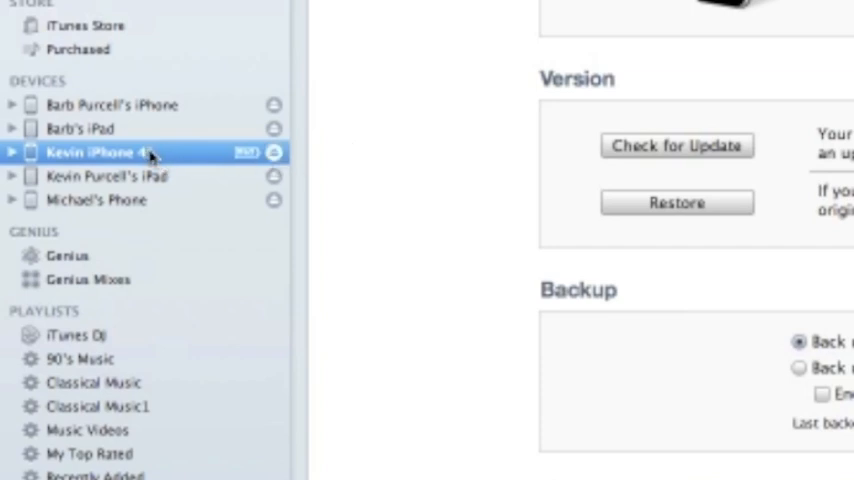
pyautogui.rightClick(100, 152)
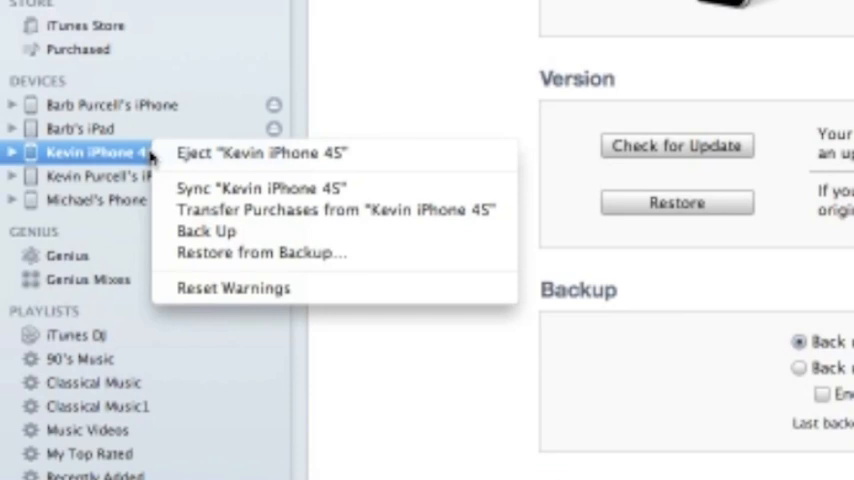
pyautogui.moveTo(195, 185)
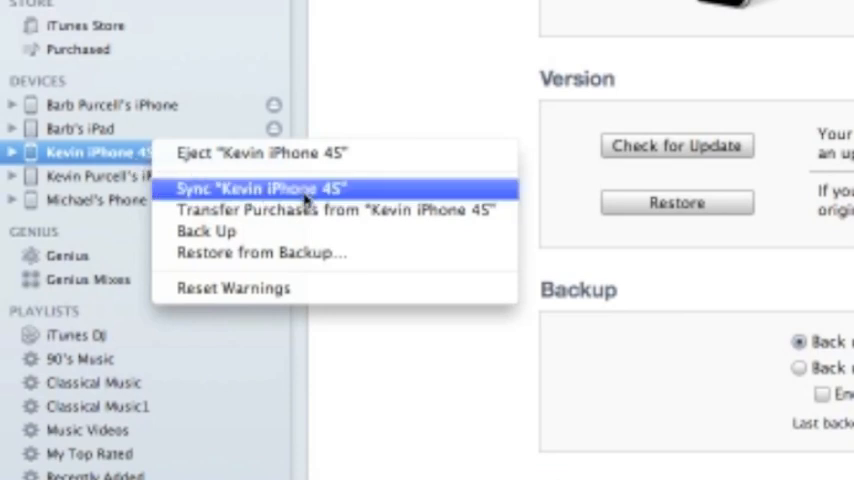
pyautogui.moveTo(335, 210)
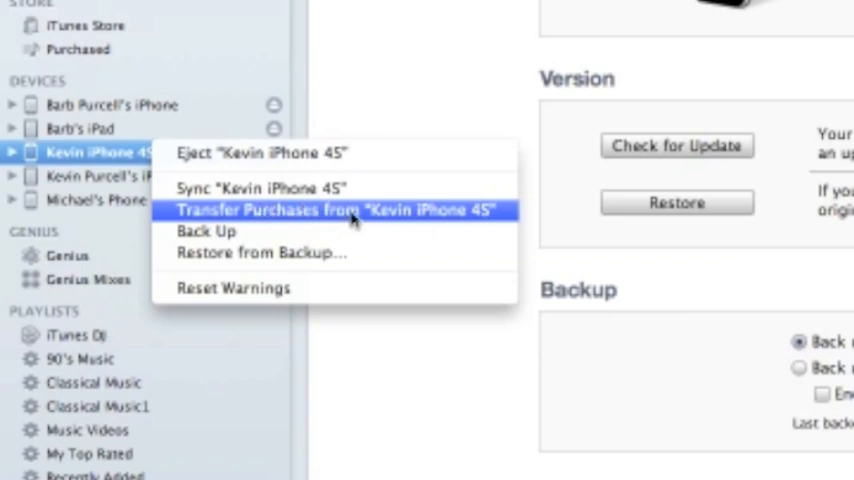
pyautogui.moveTo(253, 188)
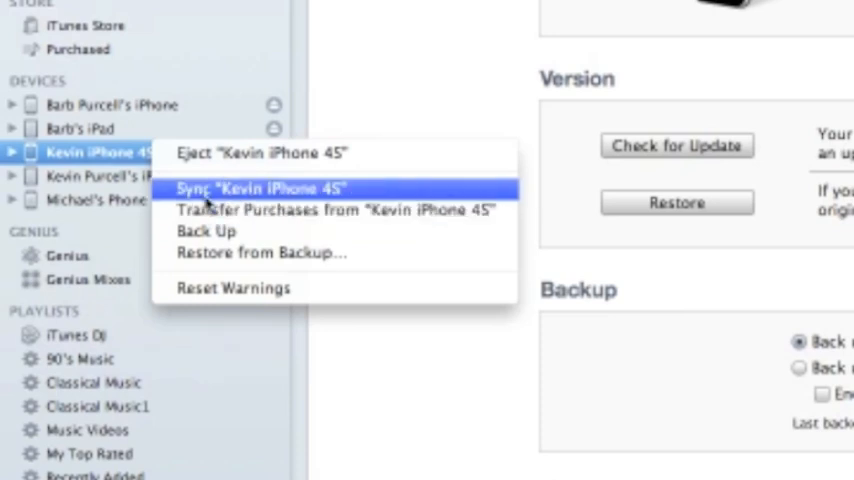
pyautogui.click(273, 199)
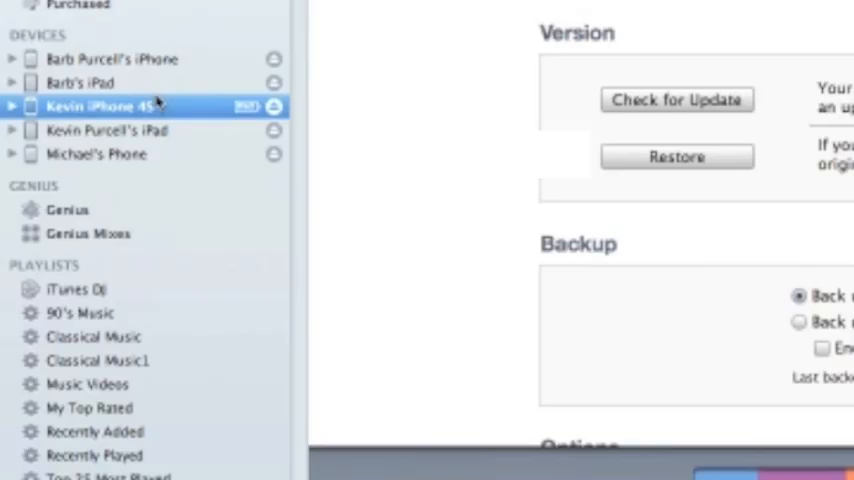
# Back up the connected iPhone from its Devices context menu.
pyautogui.rightClick(100, 106)
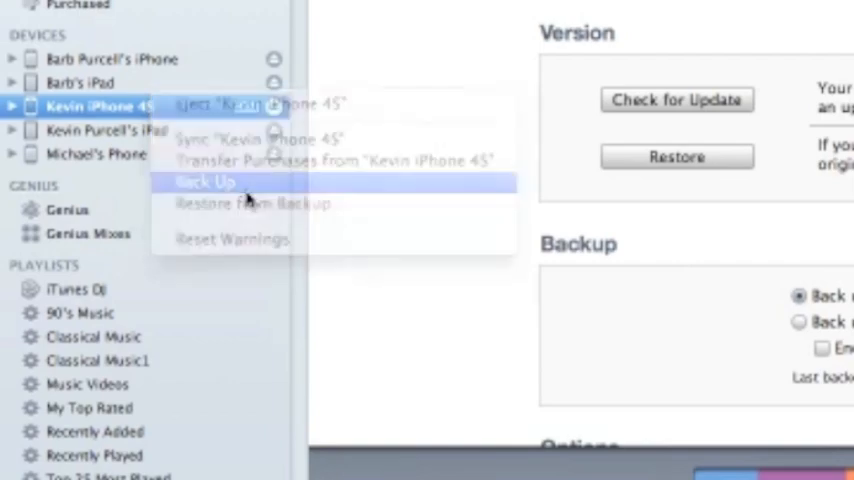
pyautogui.click(205, 182)
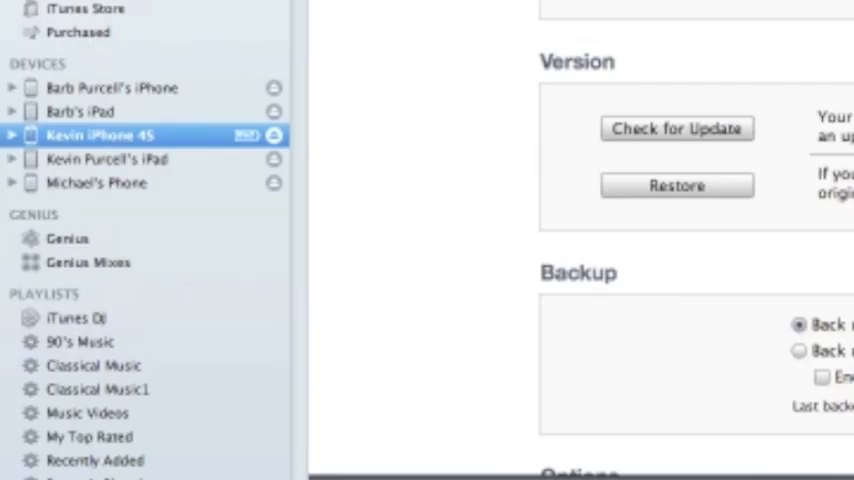
pyautogui.moveTo(167, 120)
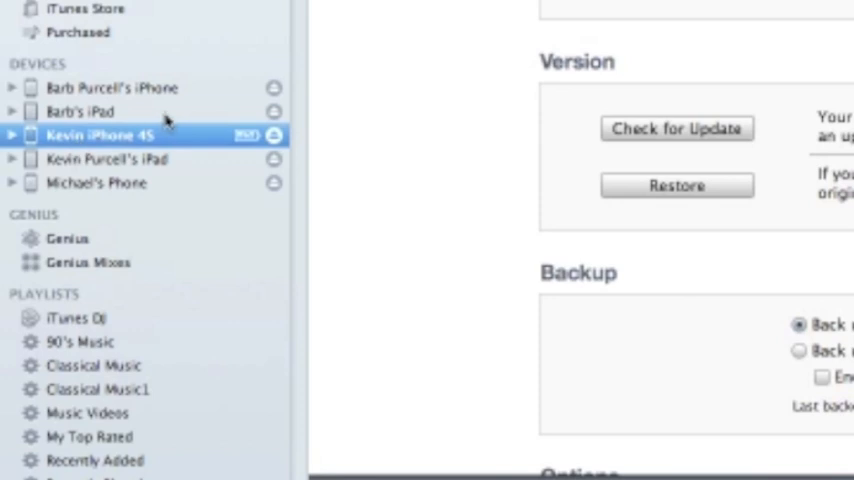
pyautogui.rightClick(97, 135)
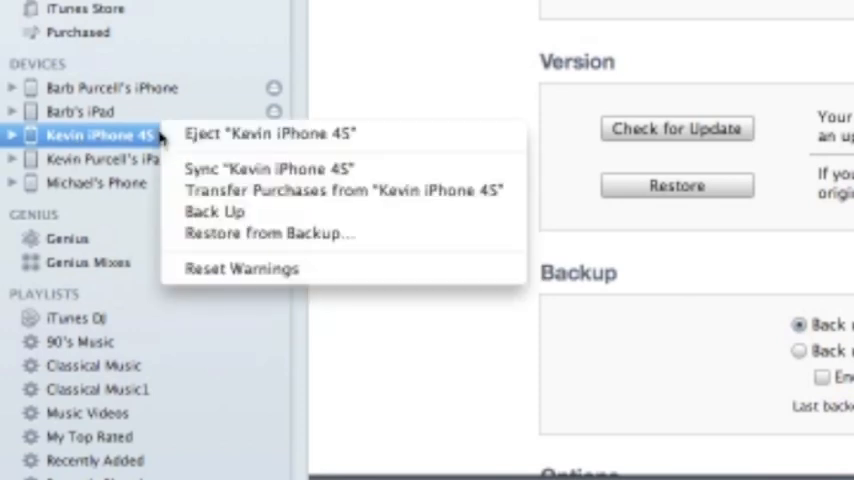
pyautogui.moveTo(270, 233)
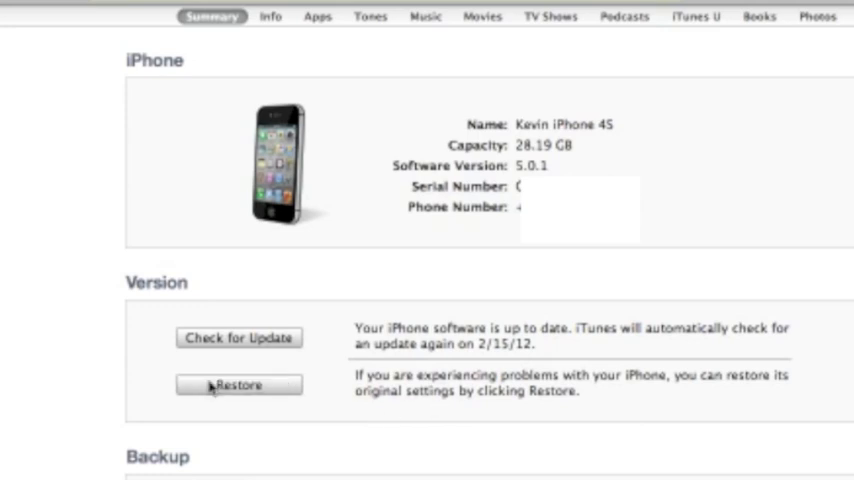
pyautogui.click(238, 384)
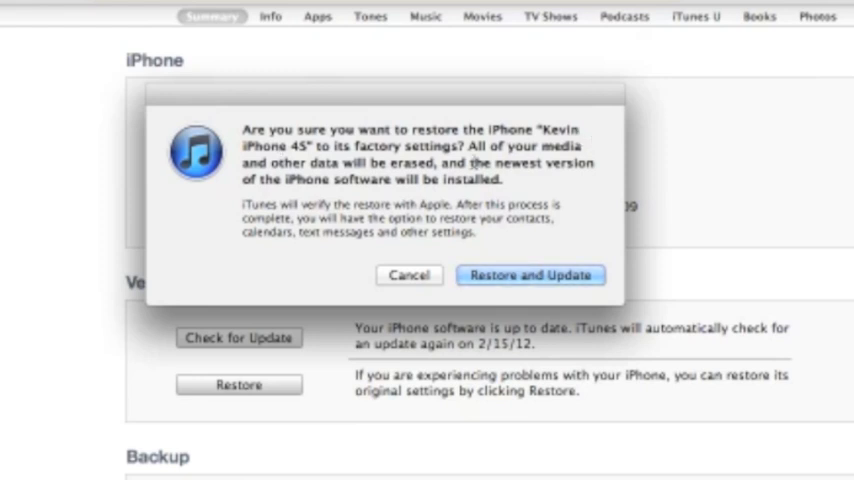
pyautogui.moveTo(518, 294)
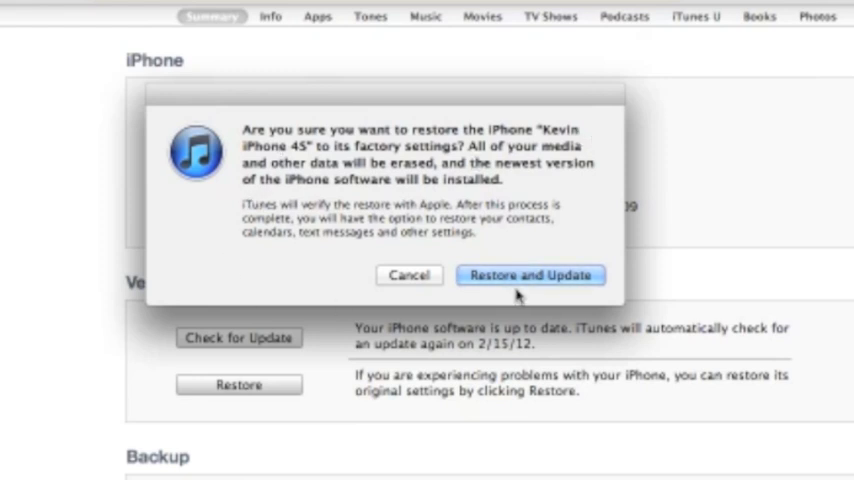
pyautogui.moveTo(505, 280)
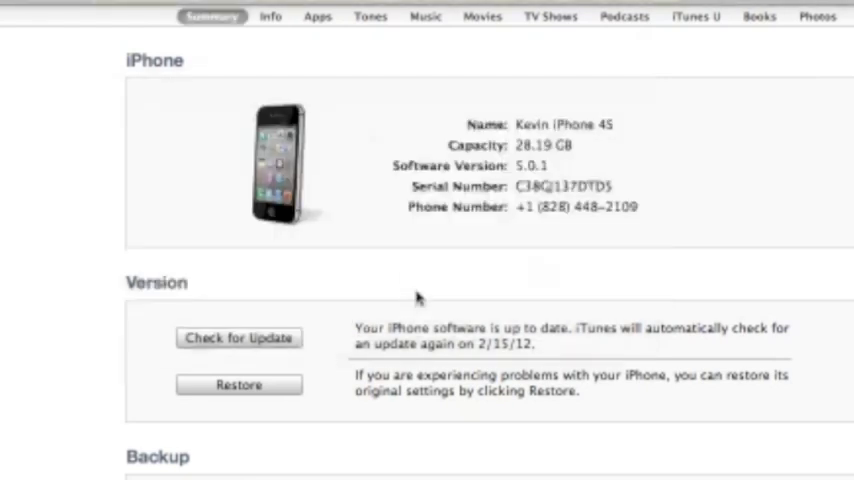
pyautogui.moveTo(365, 362)
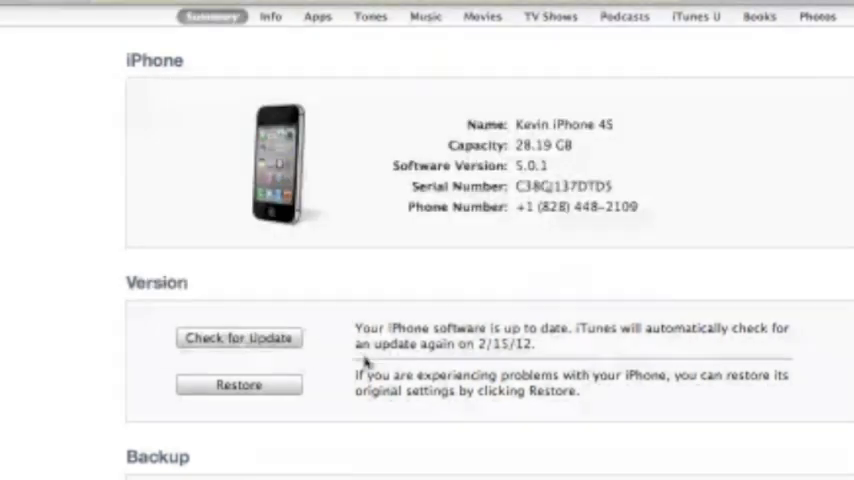
pyautogui.click(238, 337)
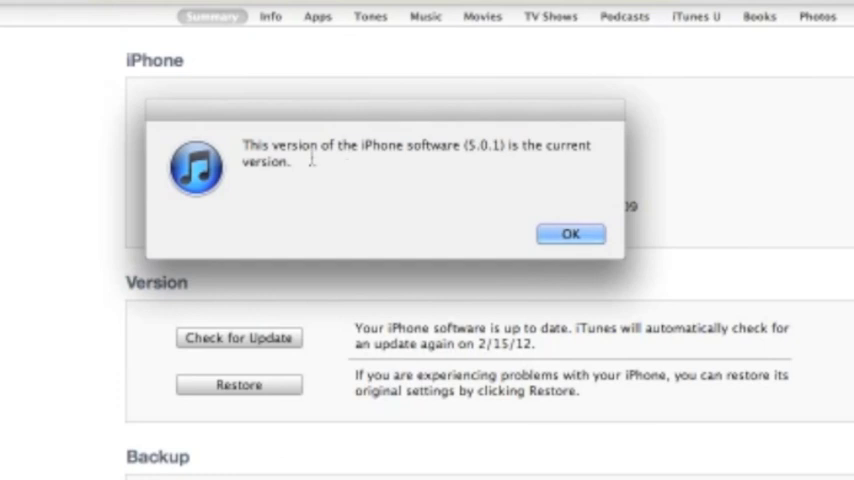
pyautogui.moveTo(409, 189)
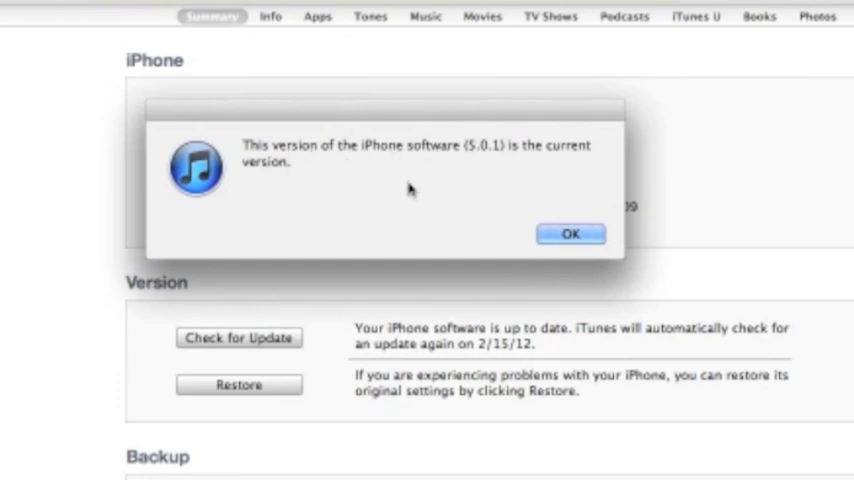
pyautogui.moveTo(490, 148)
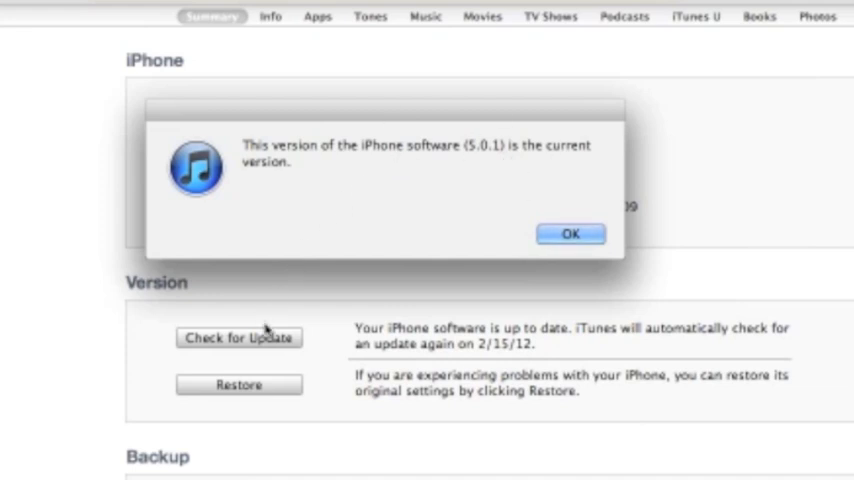
pyautogui.moveTo(530, 208)
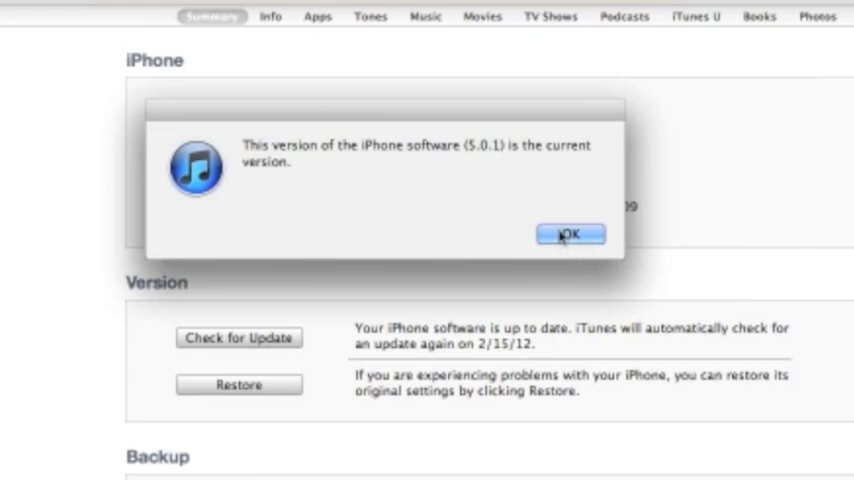
pyautogui.click(570, 234)
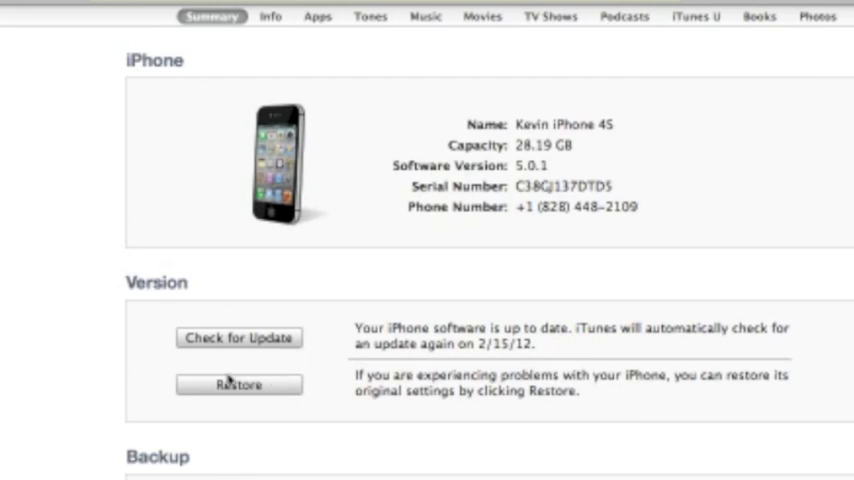
pyautogui.click(238, 385)
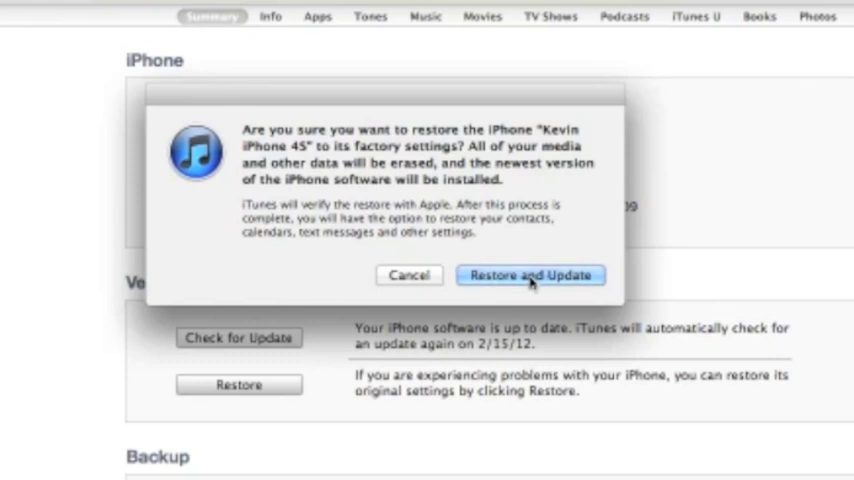
pyautogui.moveTo(395, 260)
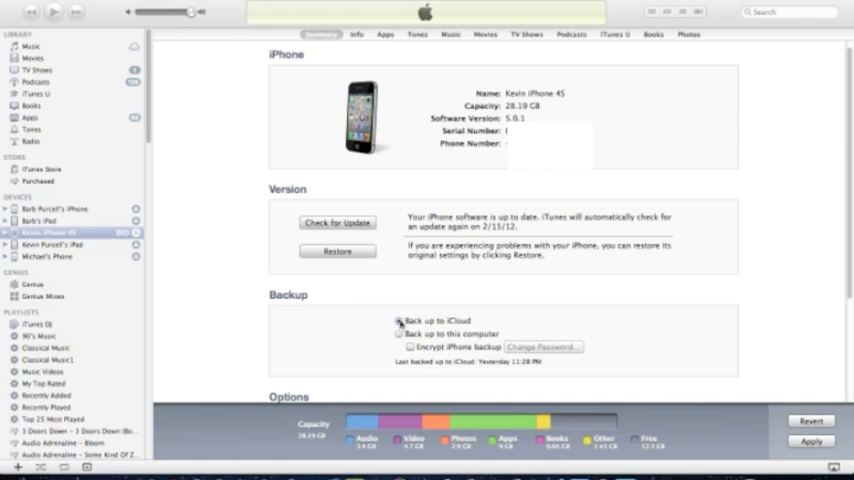
pyautogui.click(399, 320)
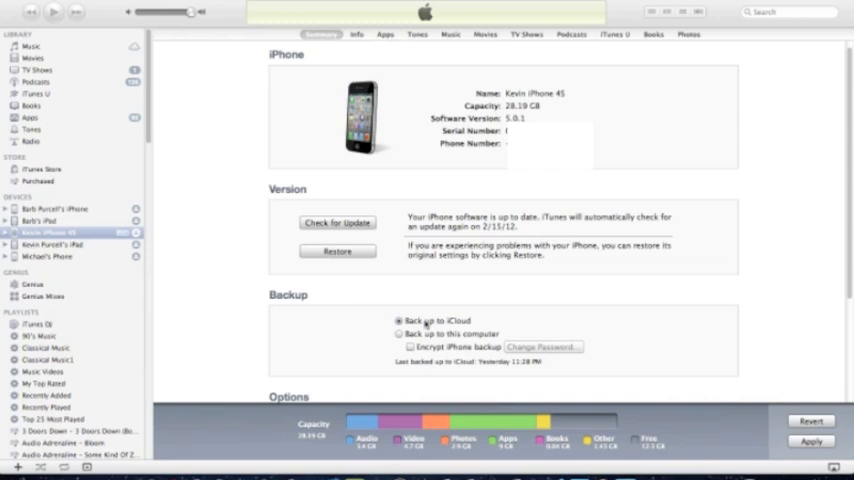